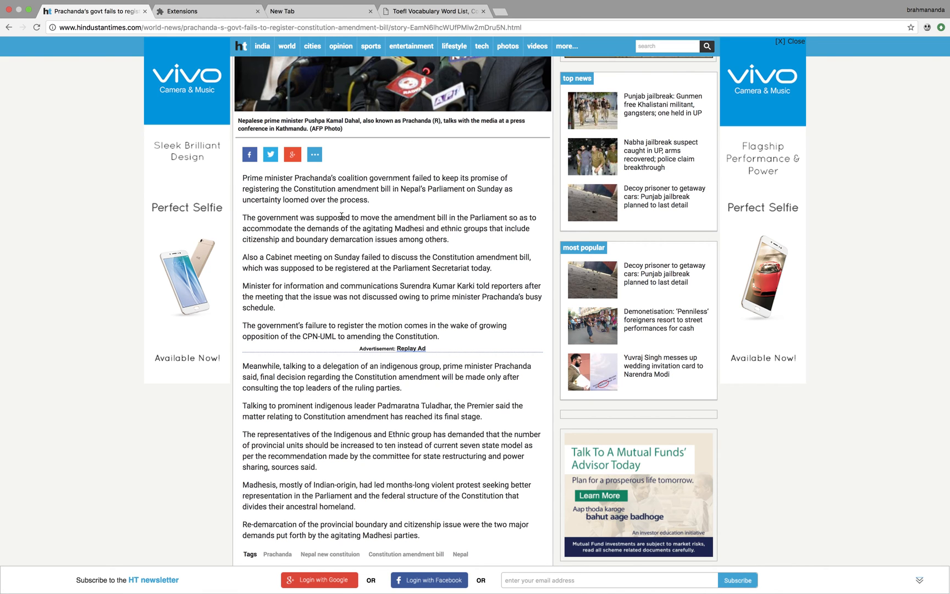
mouse_move(245, 209)
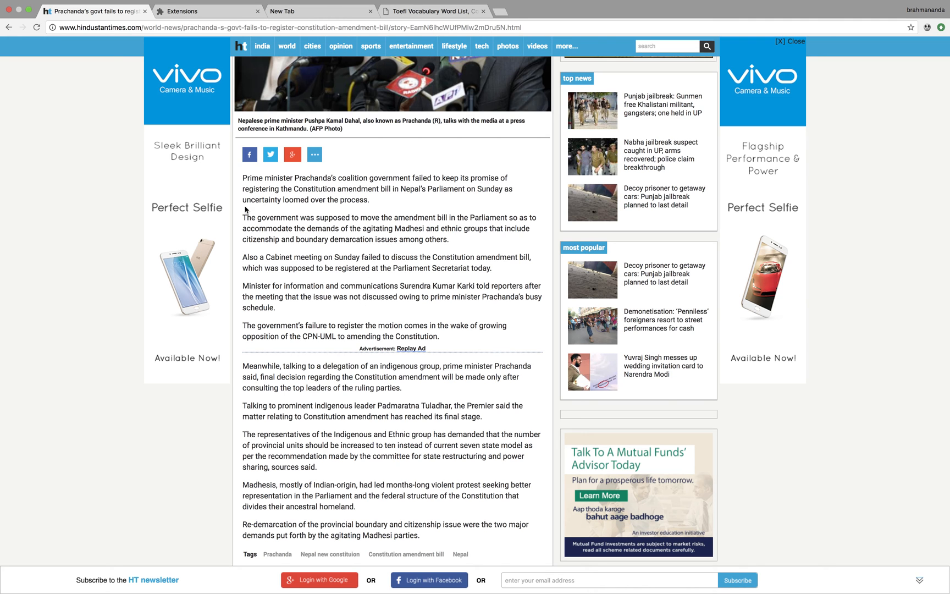
Show the Odia translation popup for 'demarcation' in the Nepal constitution article.
scroll("down", 3)
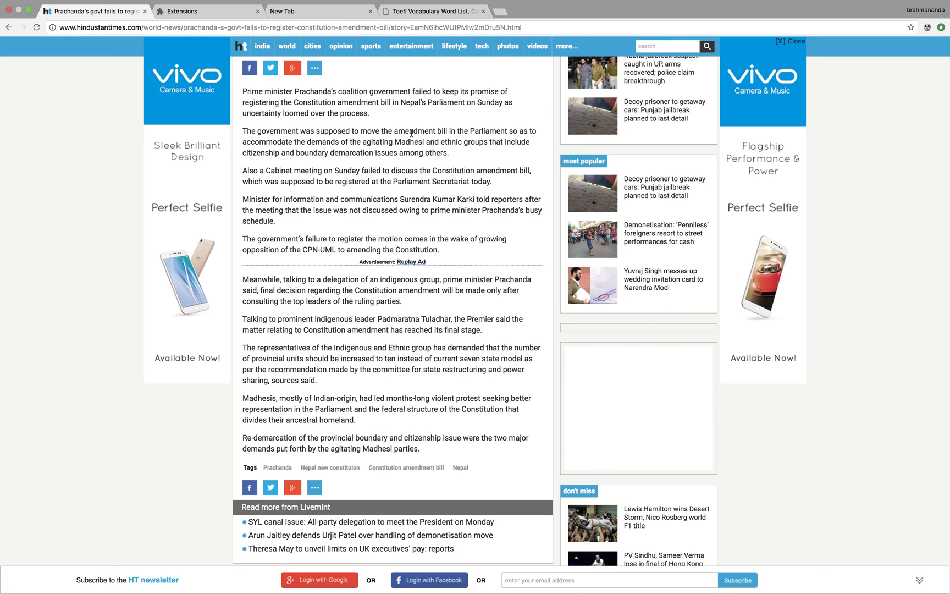
double_click(414, 131)
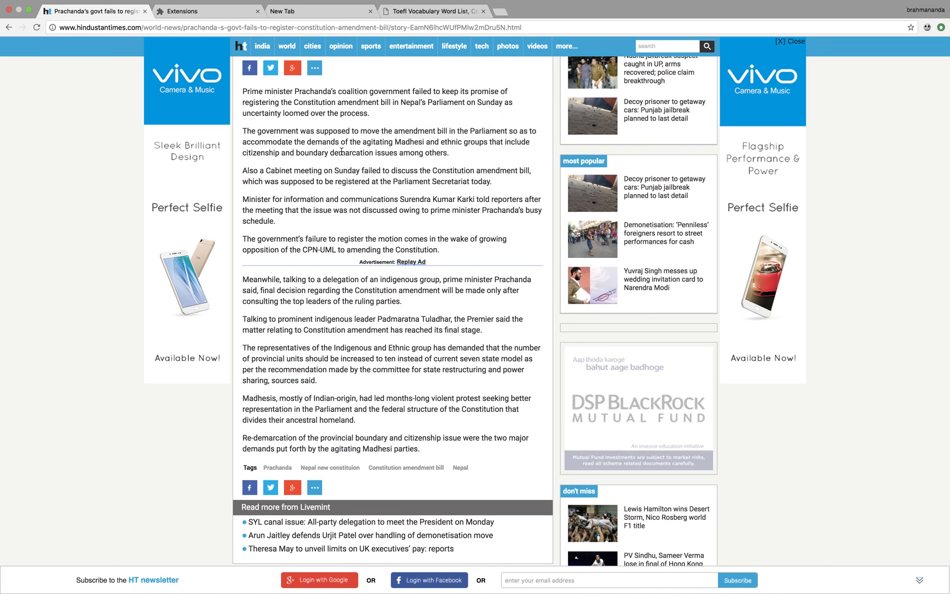
double_click(353, 152)
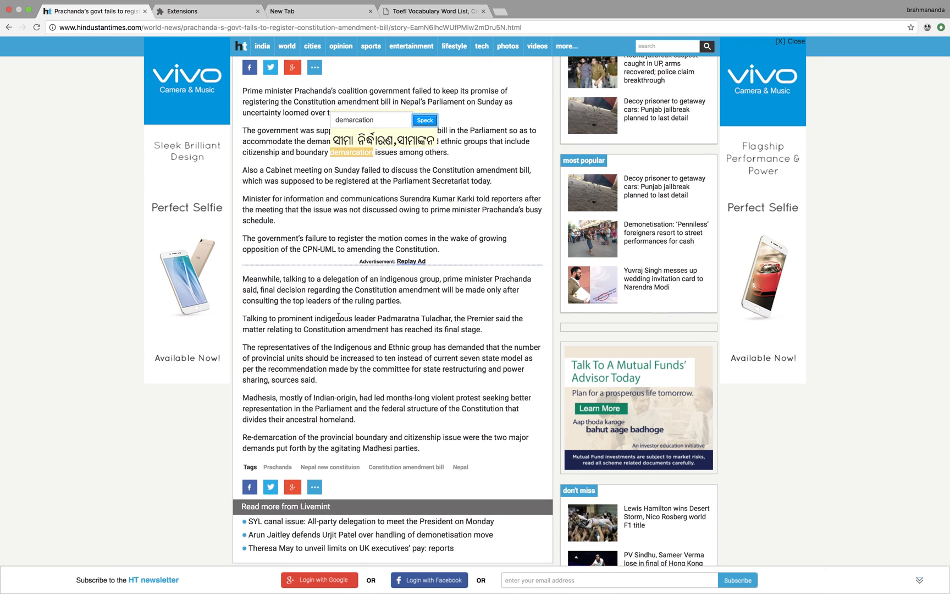
Translate 'Indigenous' and 'recommendation' into Odia, then move to the empty new tab.
scroll("down", 3)
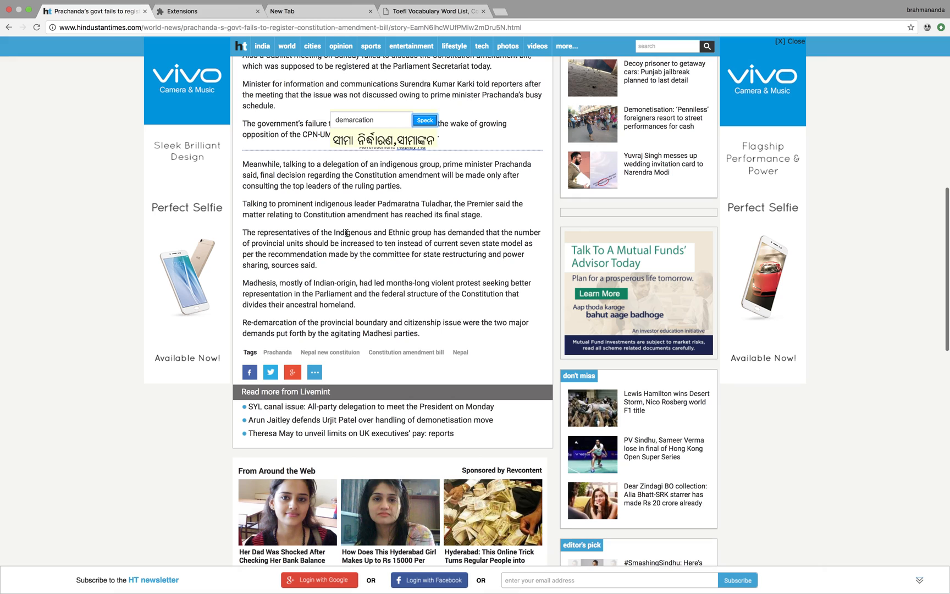
double_click(351, 233)
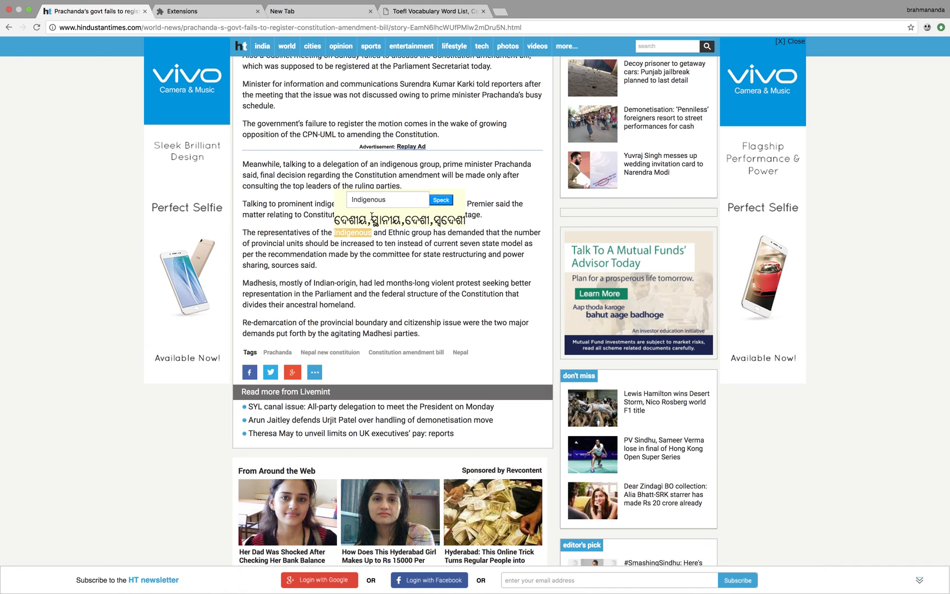
mouse_move(290, 255)
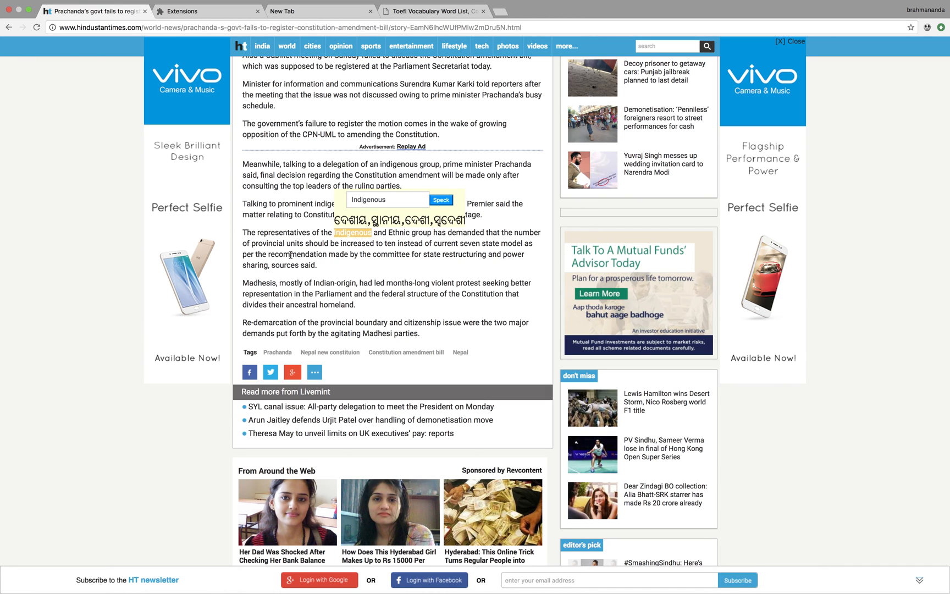
double_click(296, 254)
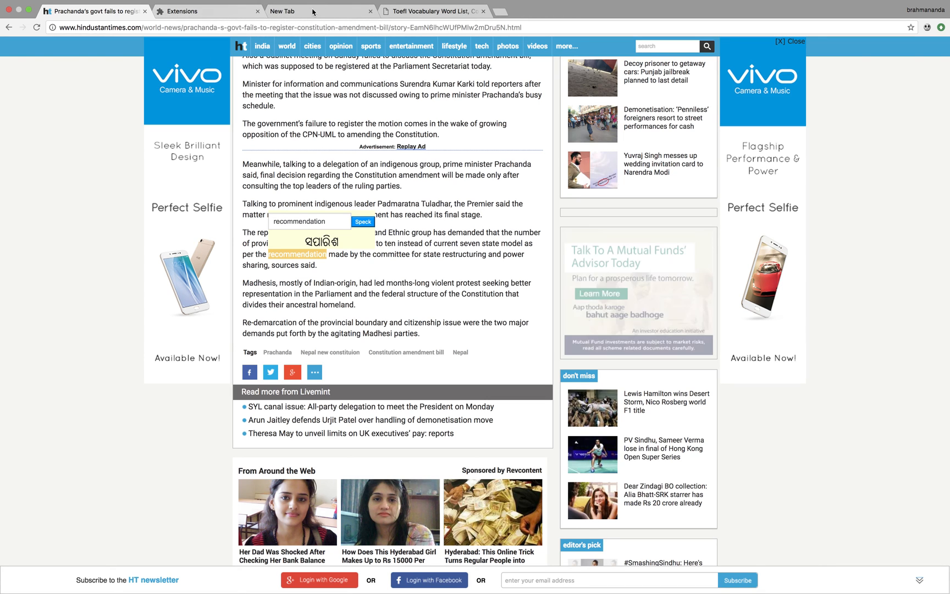
left_click(283, 11)
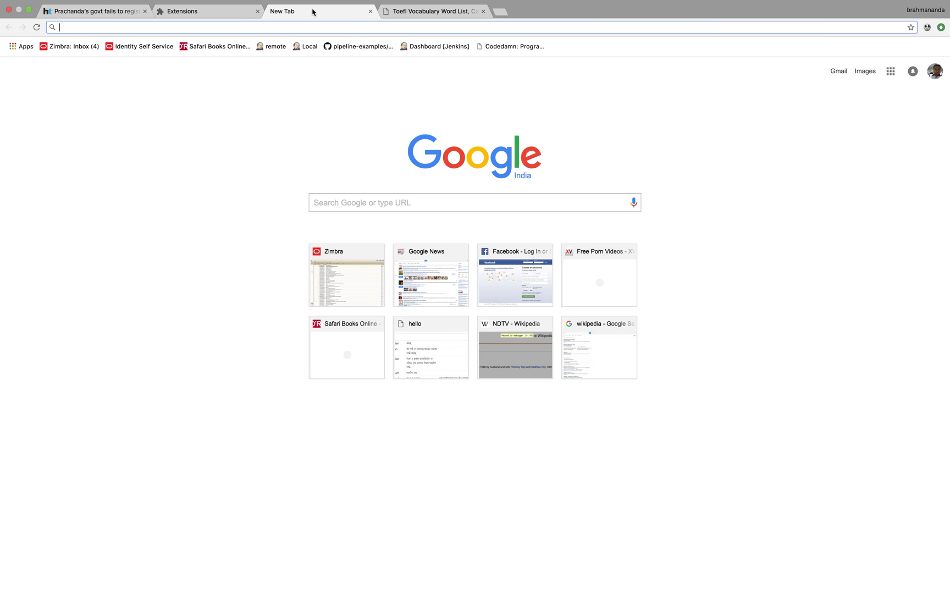
Load toeflvocabulary.com in the new tab.
type("toeflvocabulary.com")
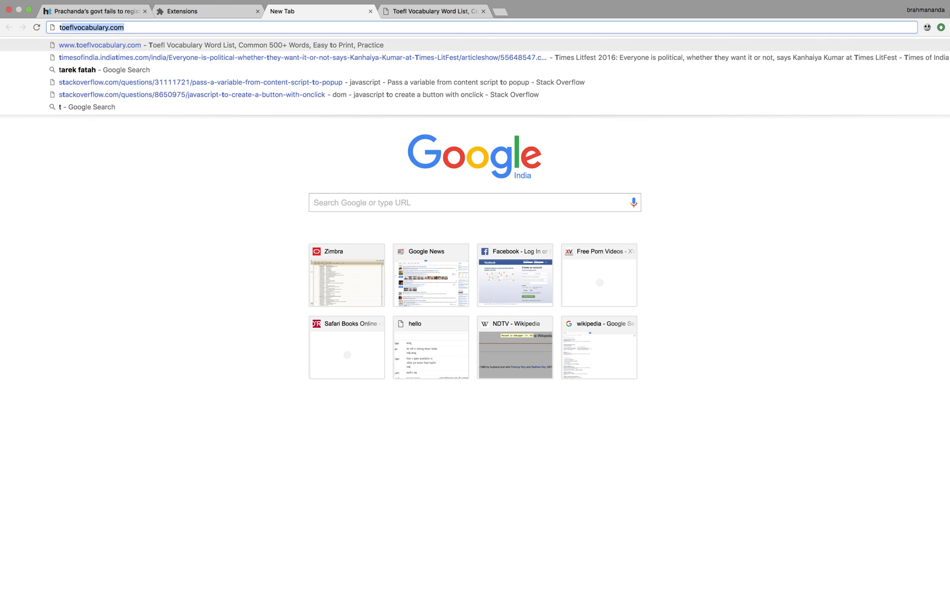
key("Return")
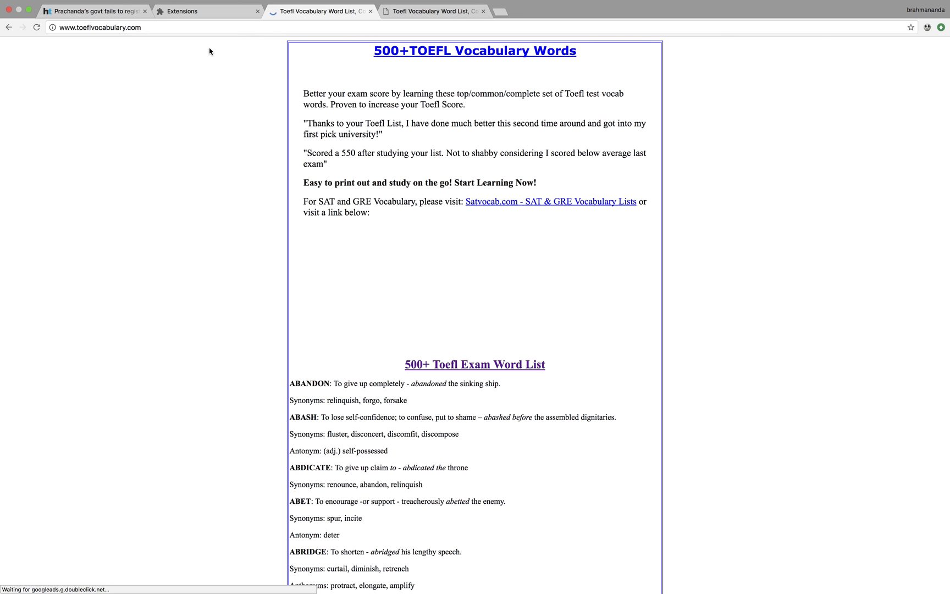
Show the Odia translation popup for ANACHRONISM in the TOEFL word list.
scroll("down", 3)
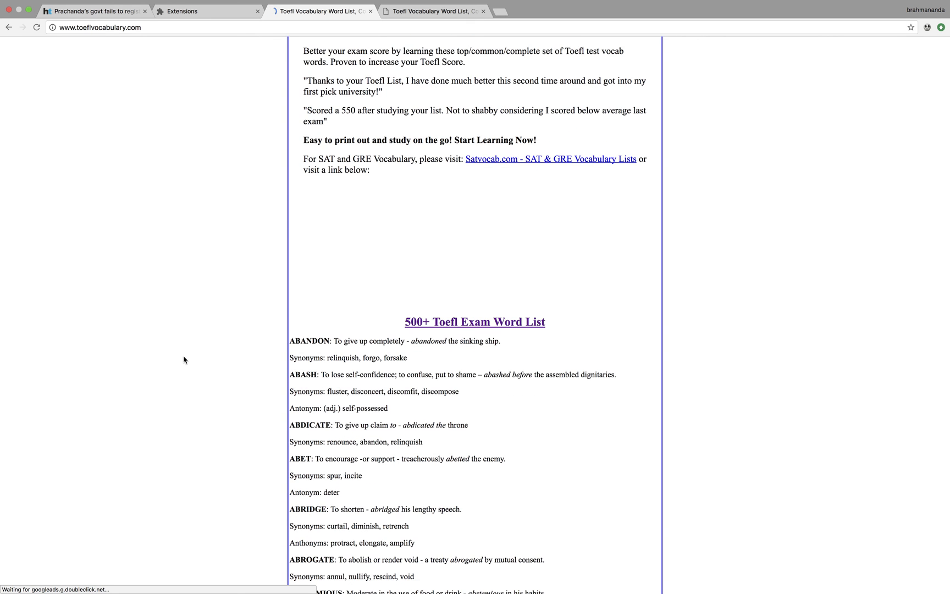
scroll("down", 3)
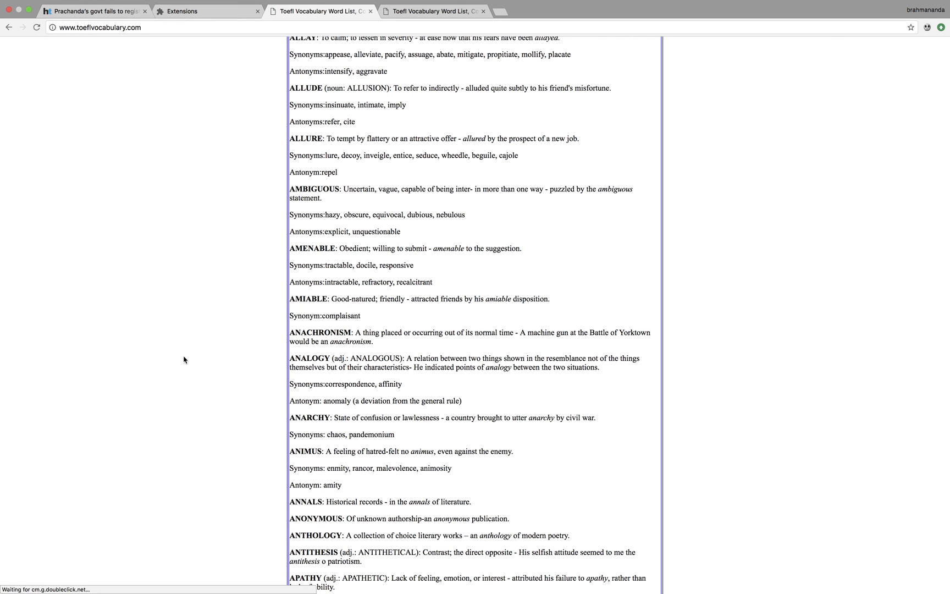
mouse_move(149, 328)
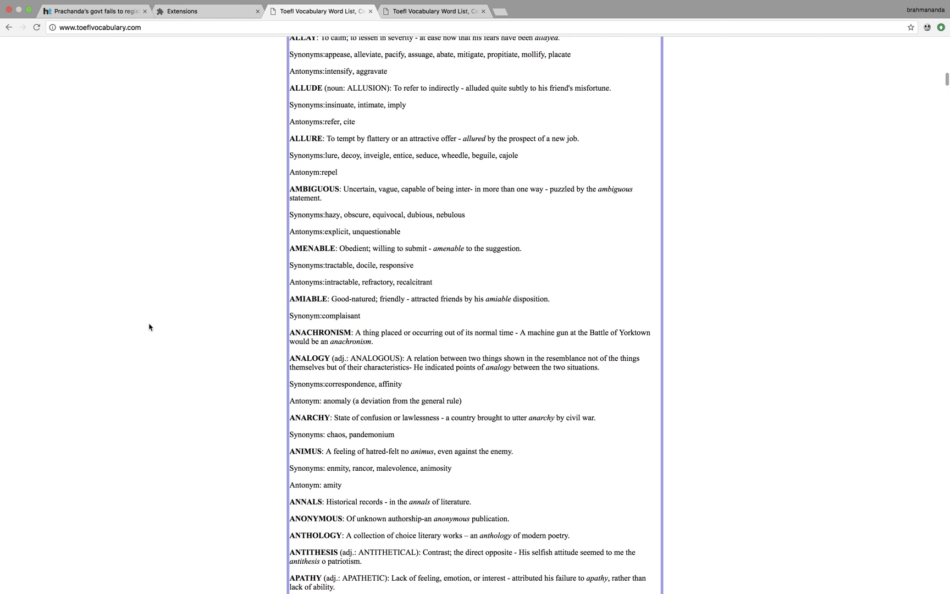
mouse_move(315, 335)
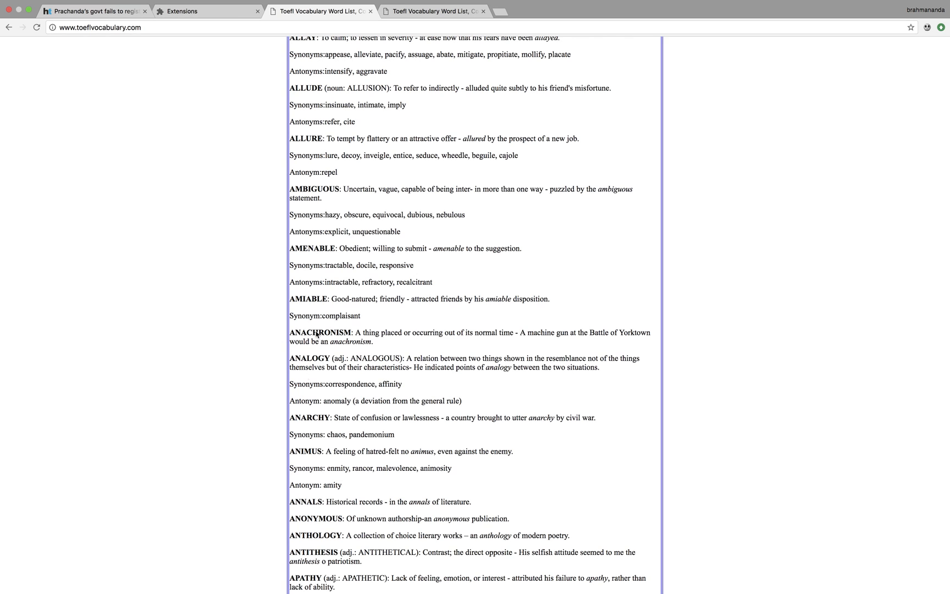
double_click(320, 331)
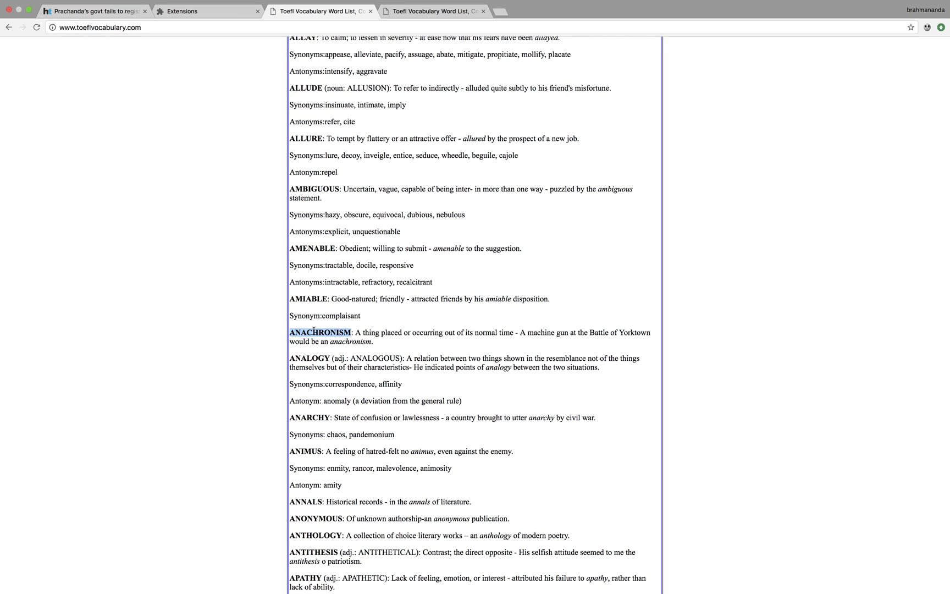
double_click(319, 332)
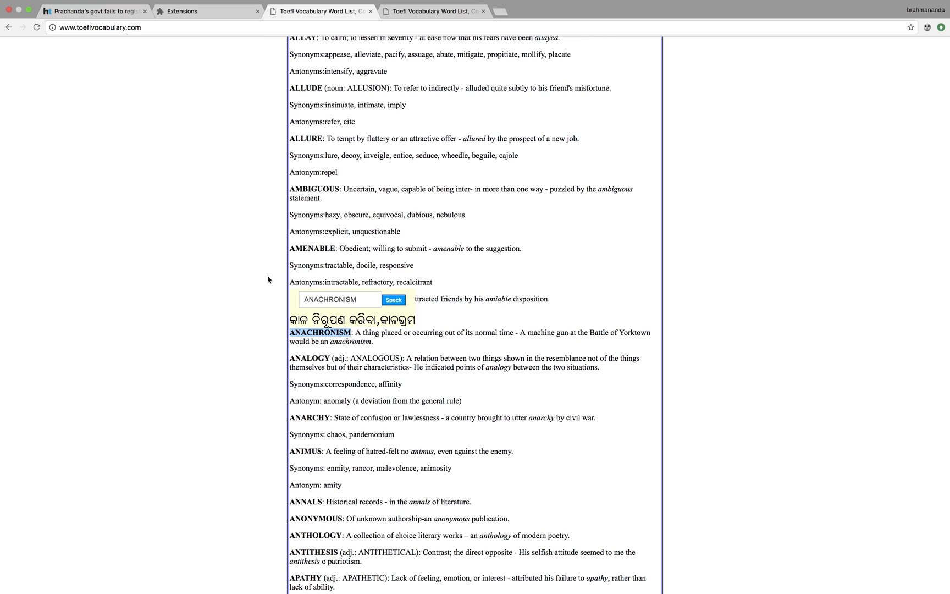
mouse_move(420, 316)
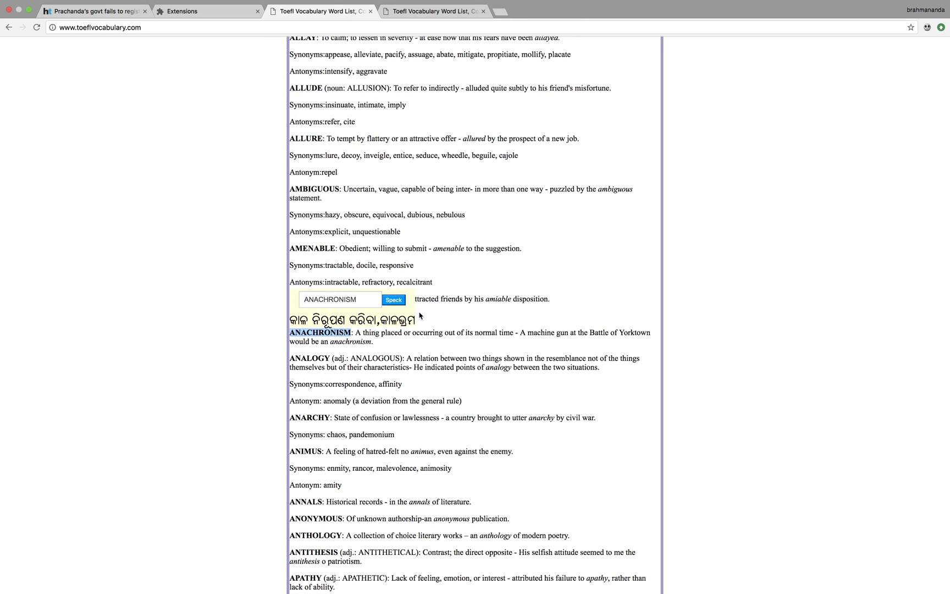
mouse_move(337, 372)
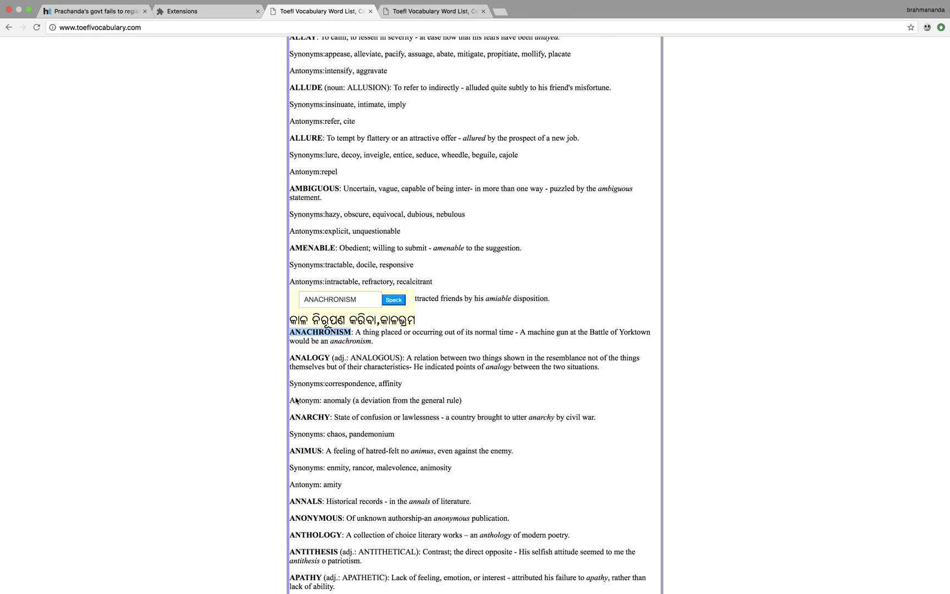
Translate 'nebulous' and 'tractable' into Odia further down the list.
scroll("down", 3)
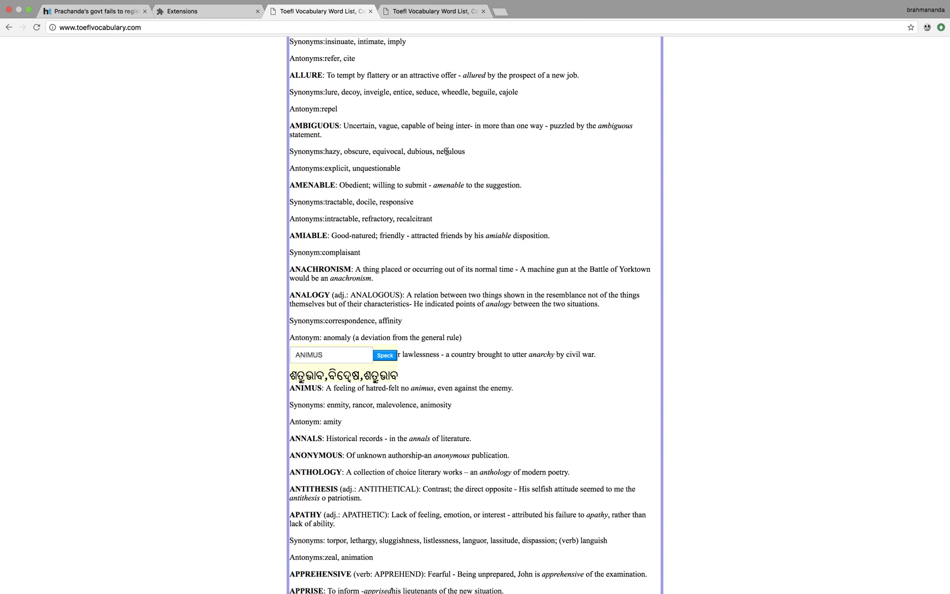
double_click(450, 151)
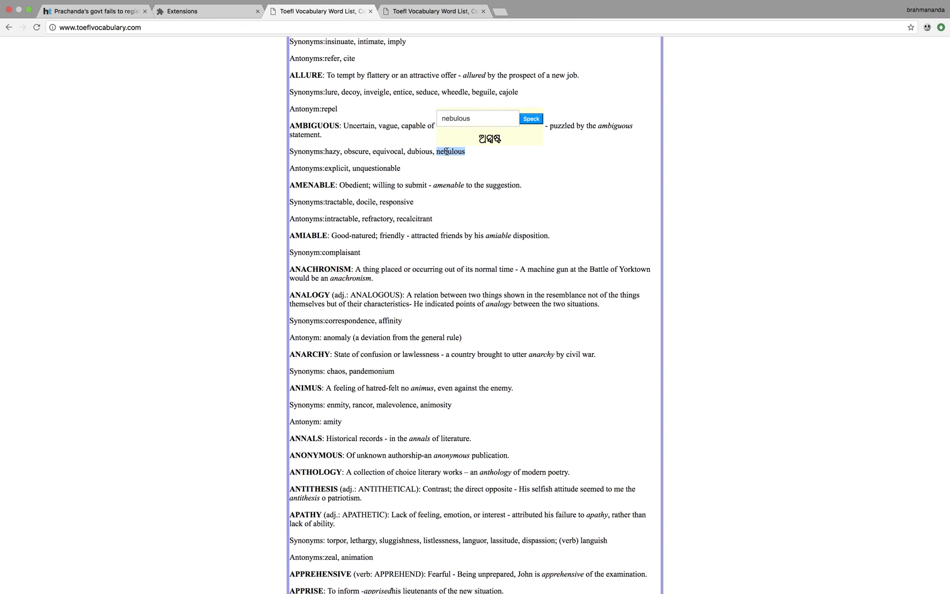
mouse_move(466, 200)
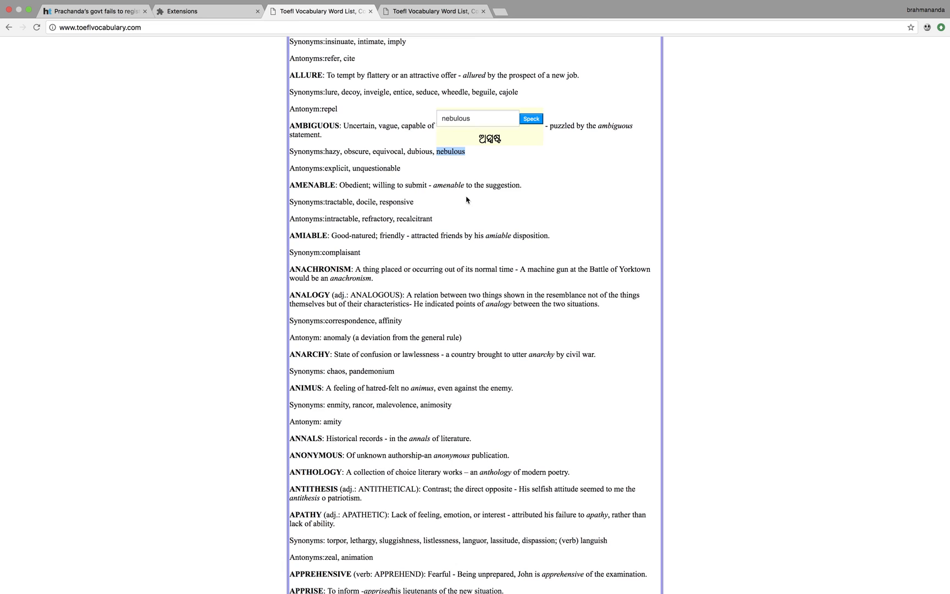
mouse_move(401, 204)
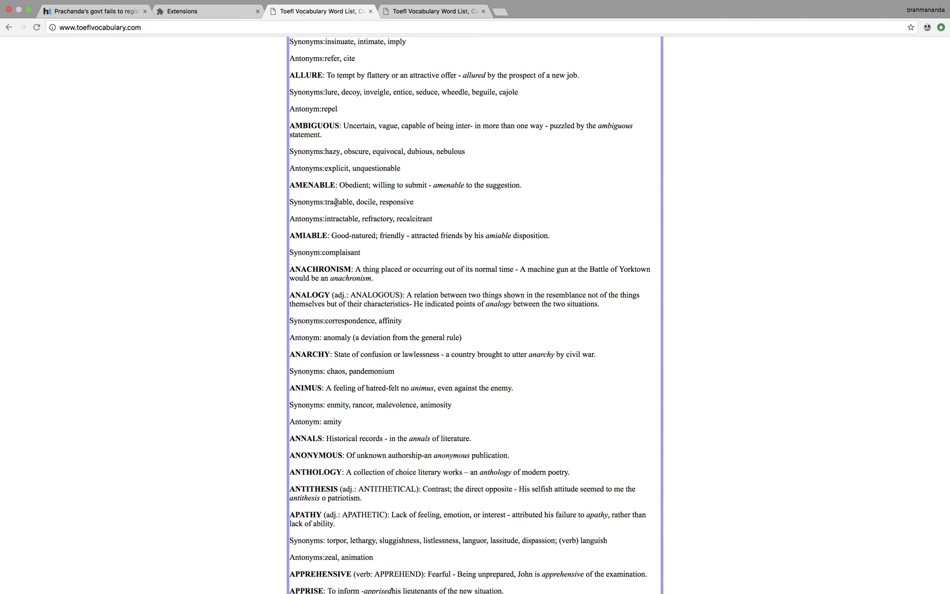
double_click(339, 202)
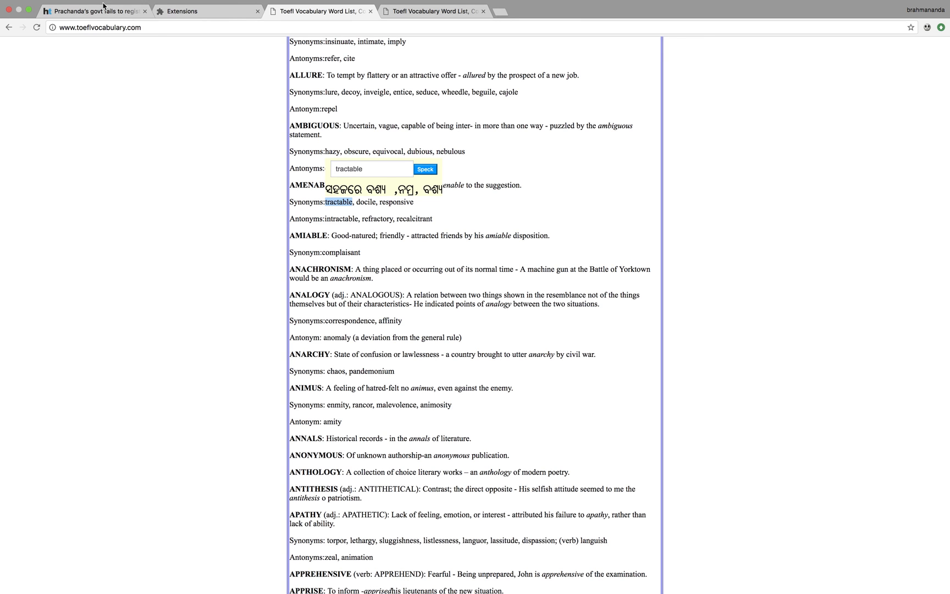
Return to the Hindustan Times article, translate 'demanded' into Odia, then replace the word with 'ele'.
left_click(93, 11)
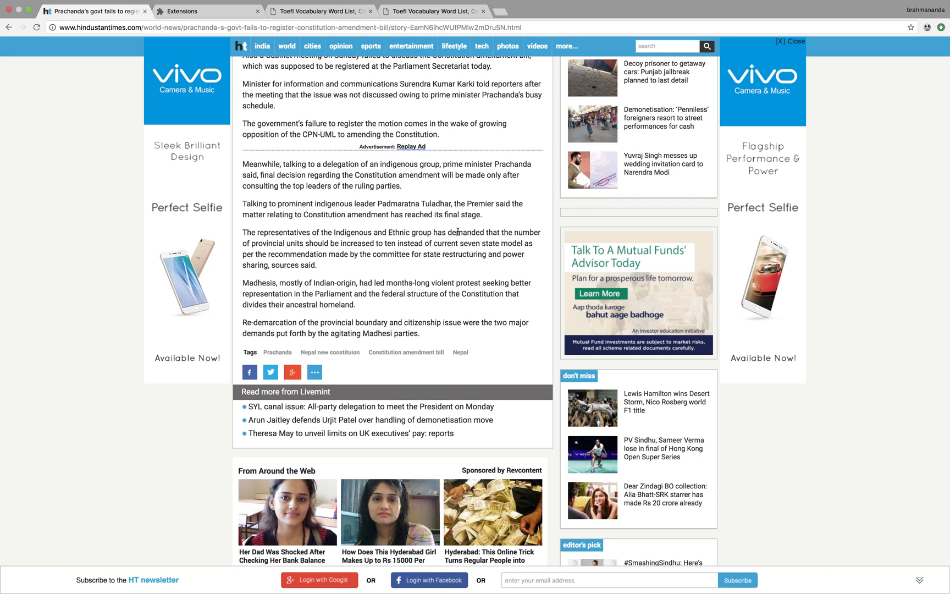
double_click(466, 233)
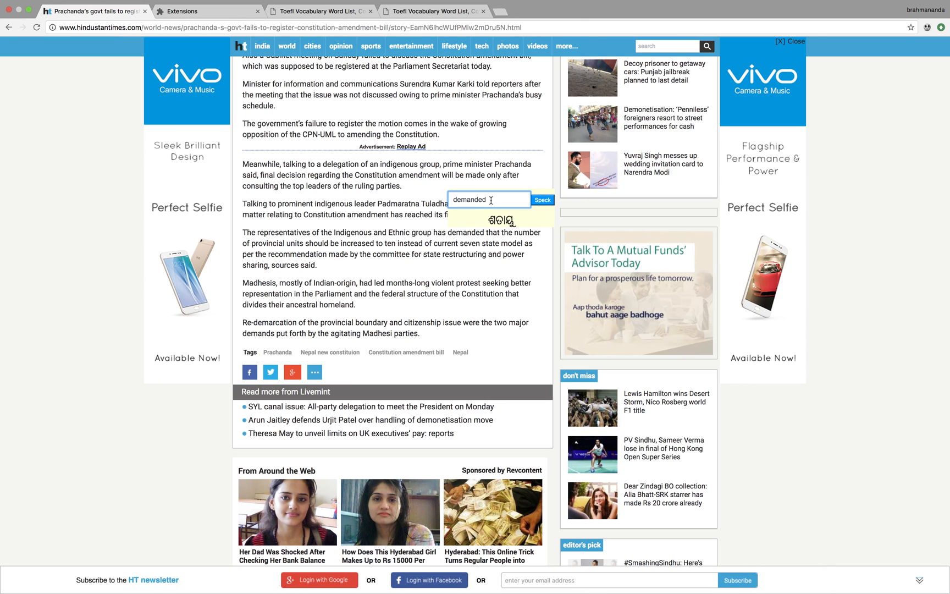
key("backspace")
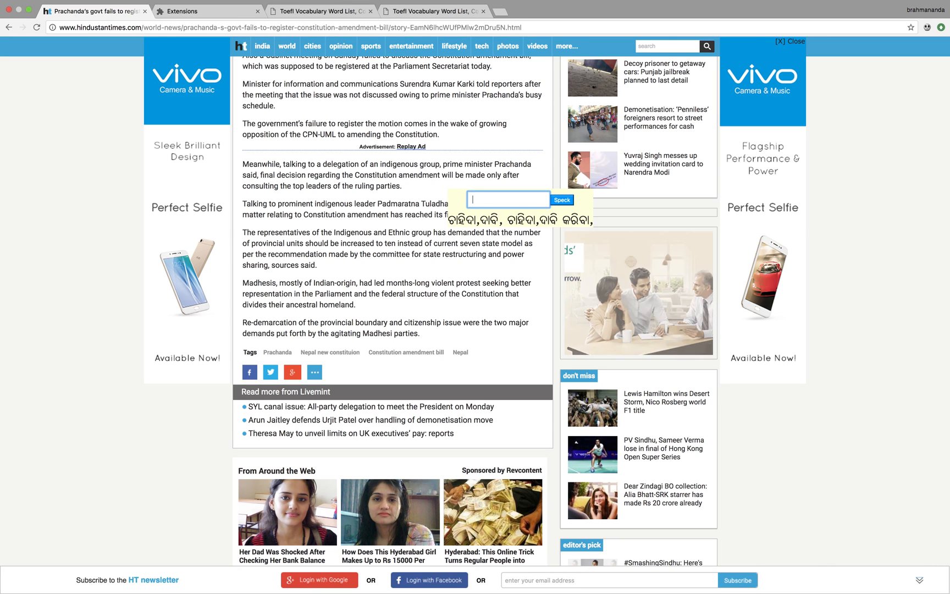
type("ele")
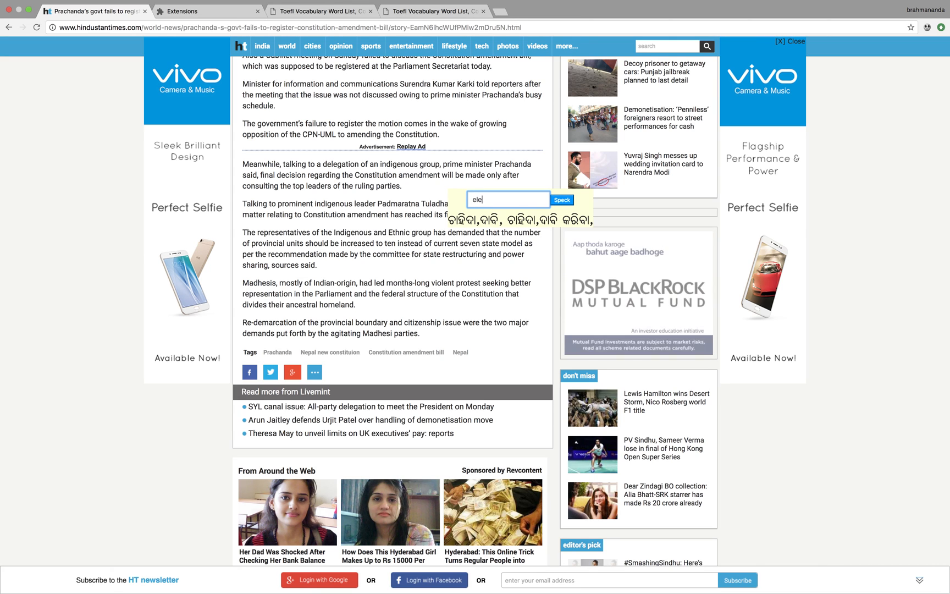